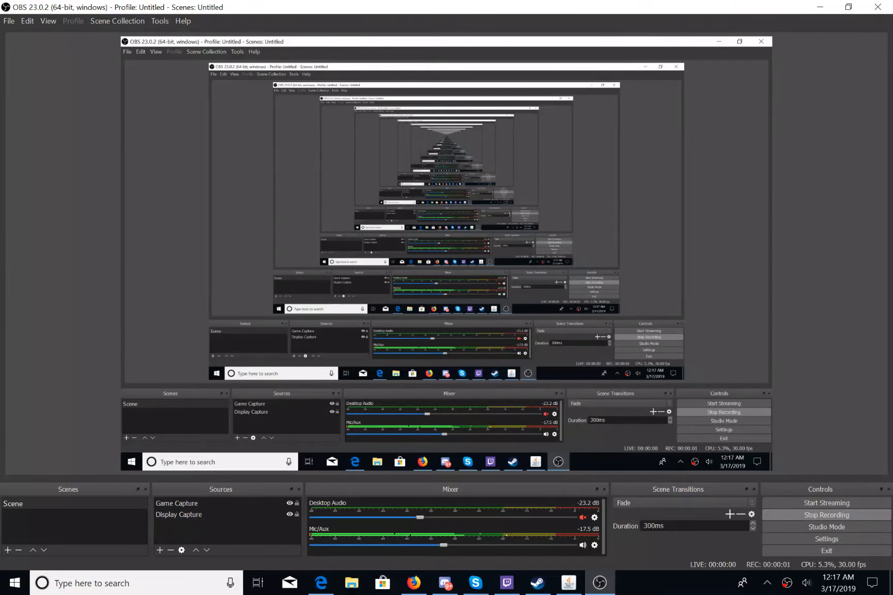
# Minimize OBS Studio so the 2017 NCAA D1 Season Overview standings fill the screen.
pyautogui.click(568, 583)
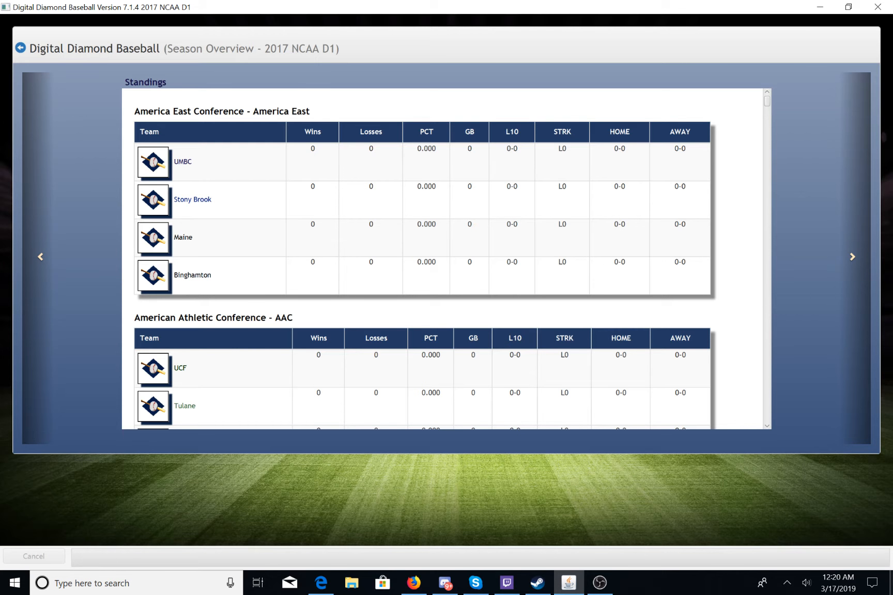
# Scroll down the standings through the middle conference tables, all showing zero records.
pyautogui.scroll(-3)
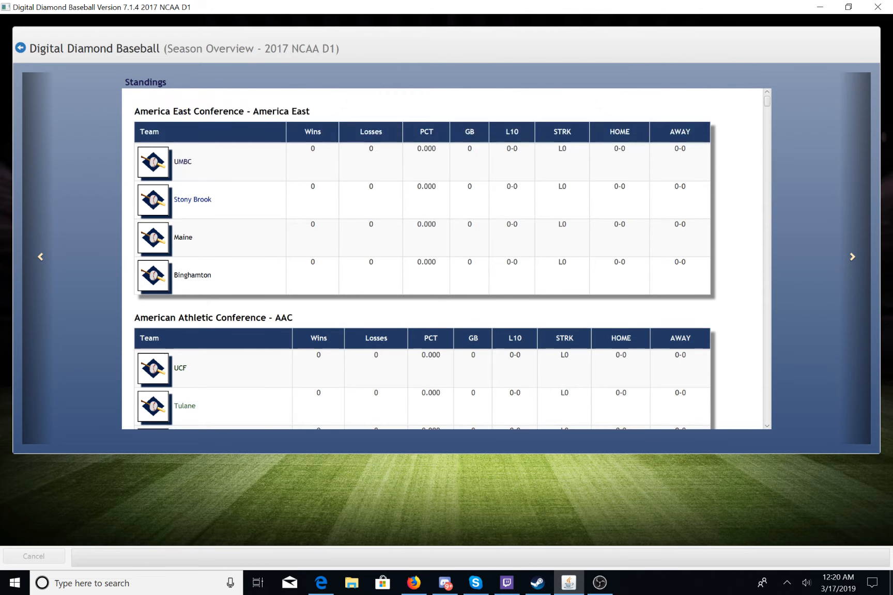
pyautogui.scroll(-3)
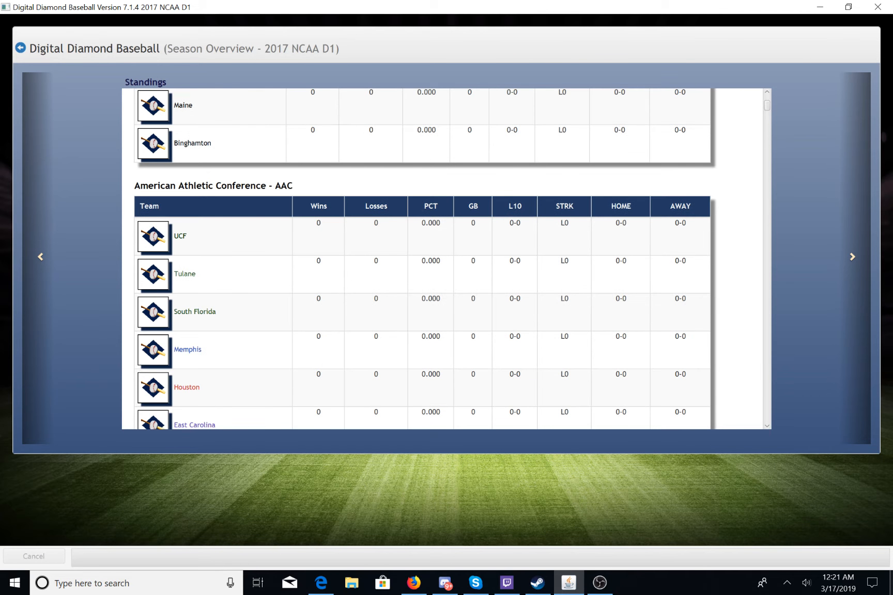
pyautogui.scroll(-3)
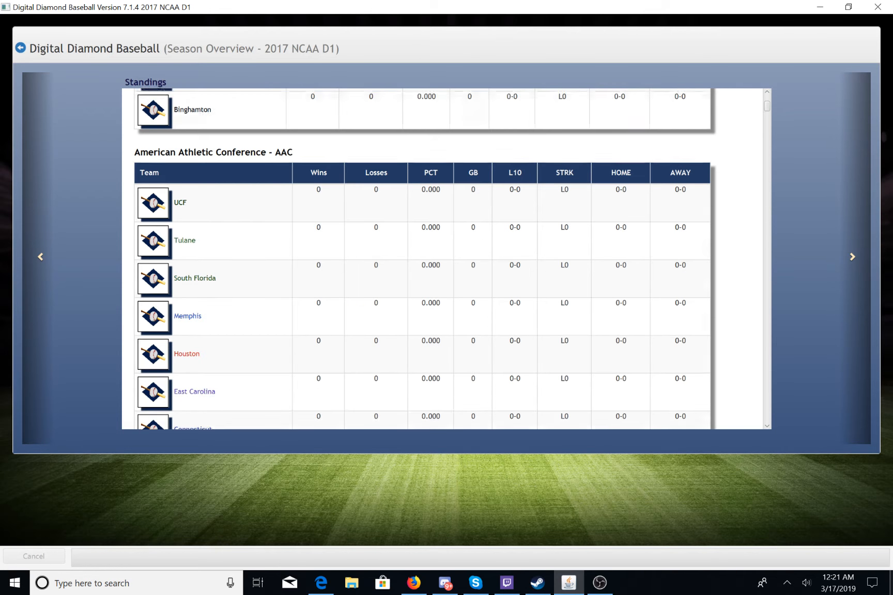
pyautogui.scroll(-3)
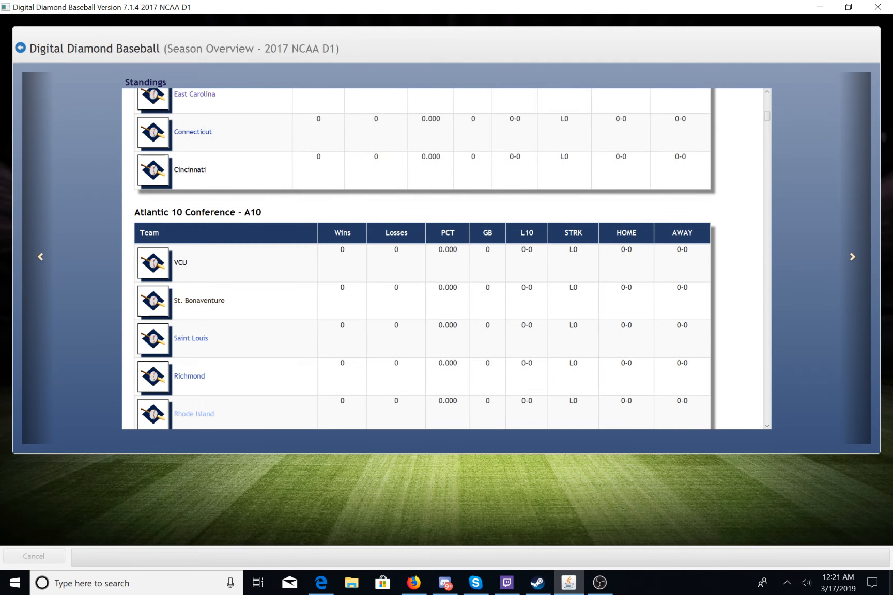
pyautogui.scroll(-3)
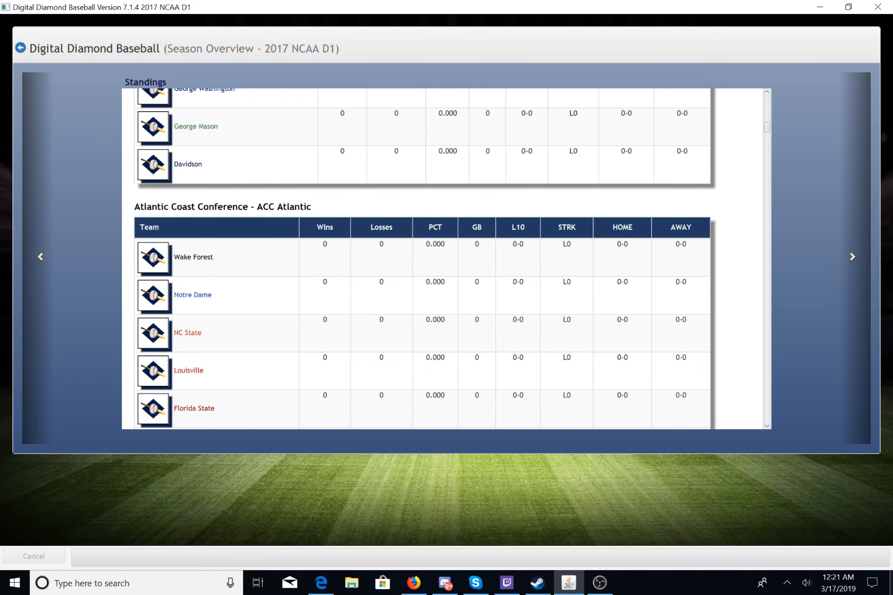
pyautogui.scroll(-3)
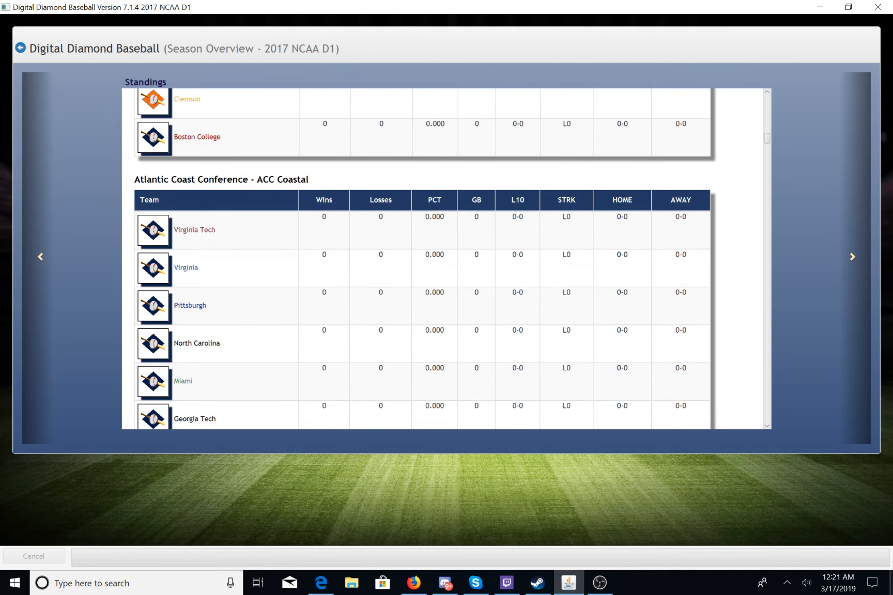
pyautogui.scroll(-3)
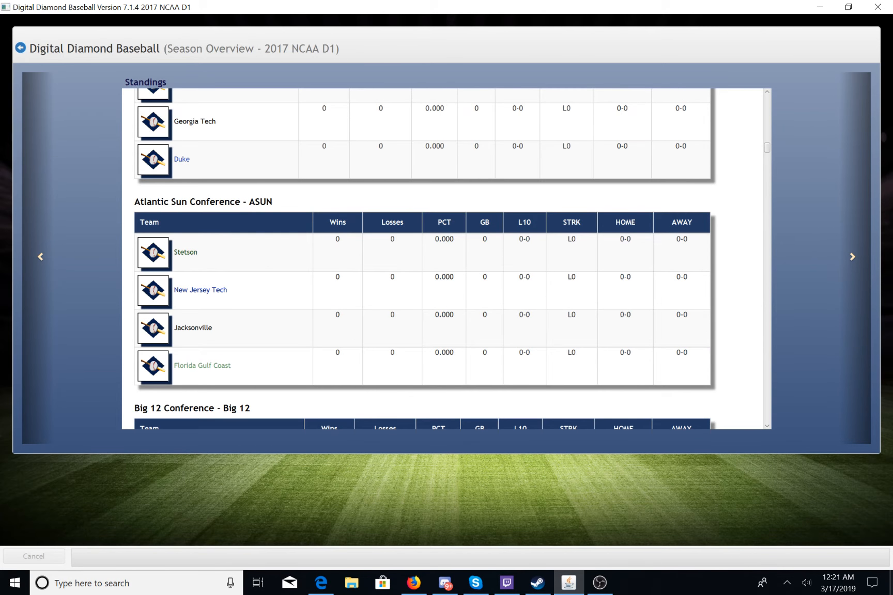
pyautogui.scroll(-3)
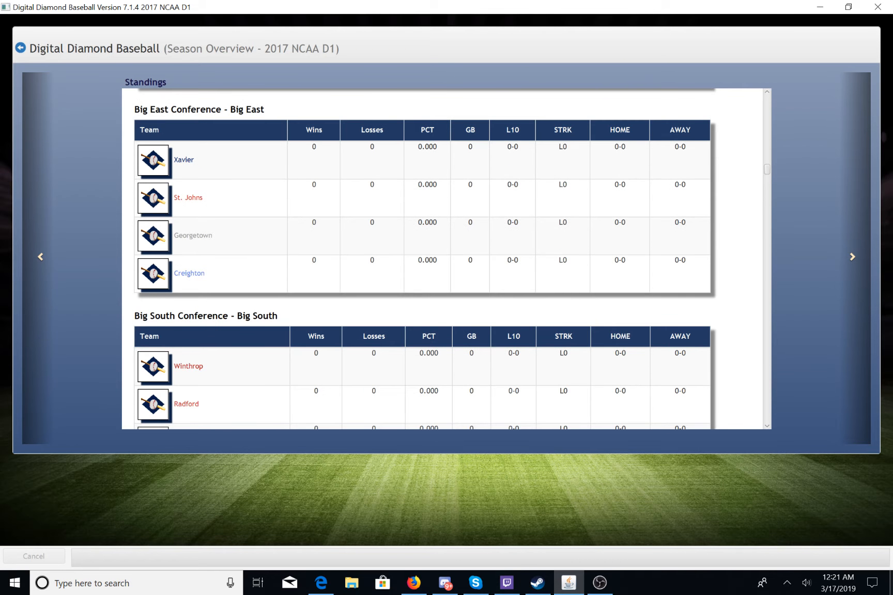
pyautogui.scroll(-3)
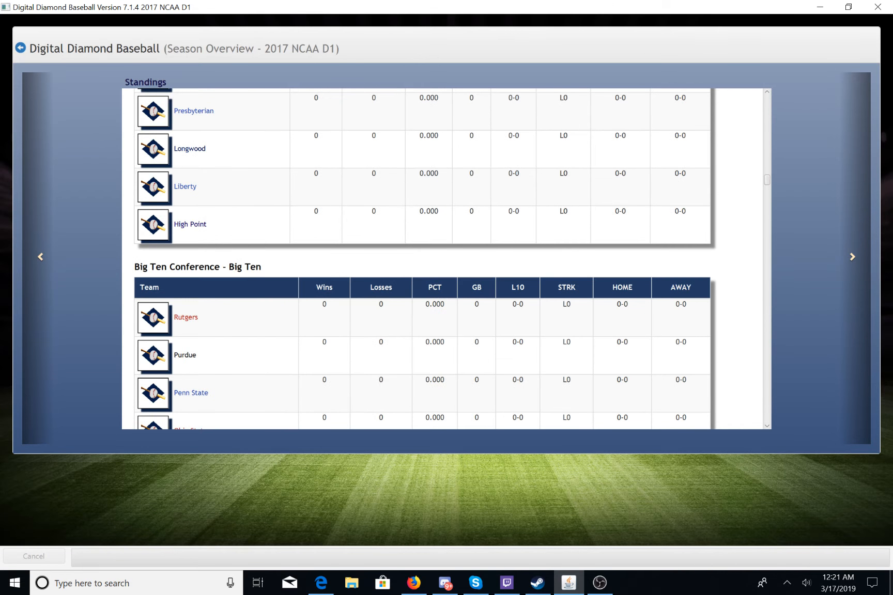
pyautogui.scroll(-3)
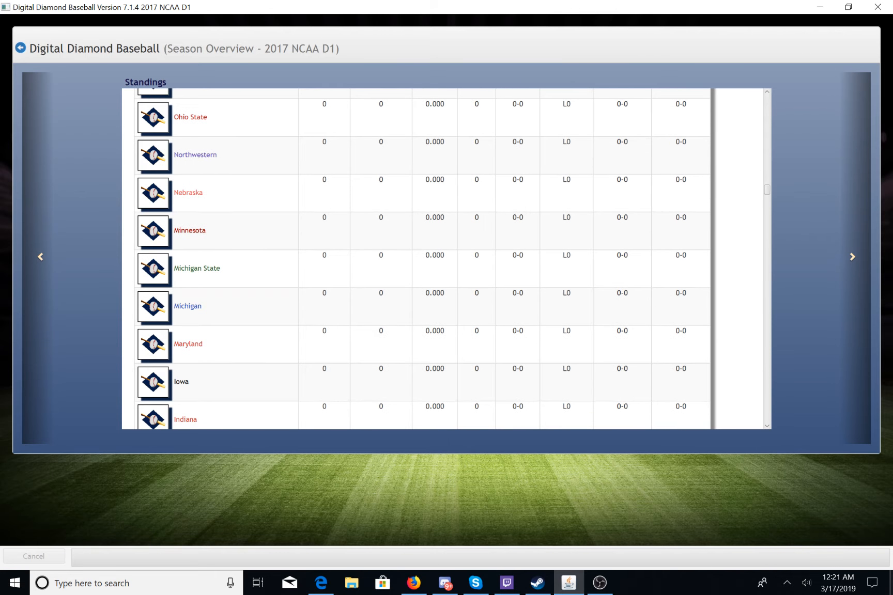
pyautogui.scroll(-3)
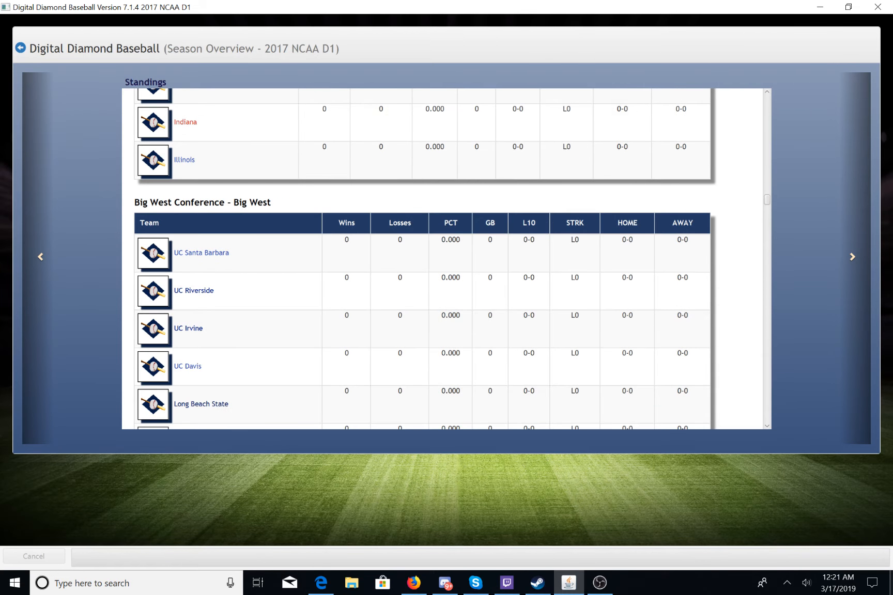
pyautogui.scroll(-3)
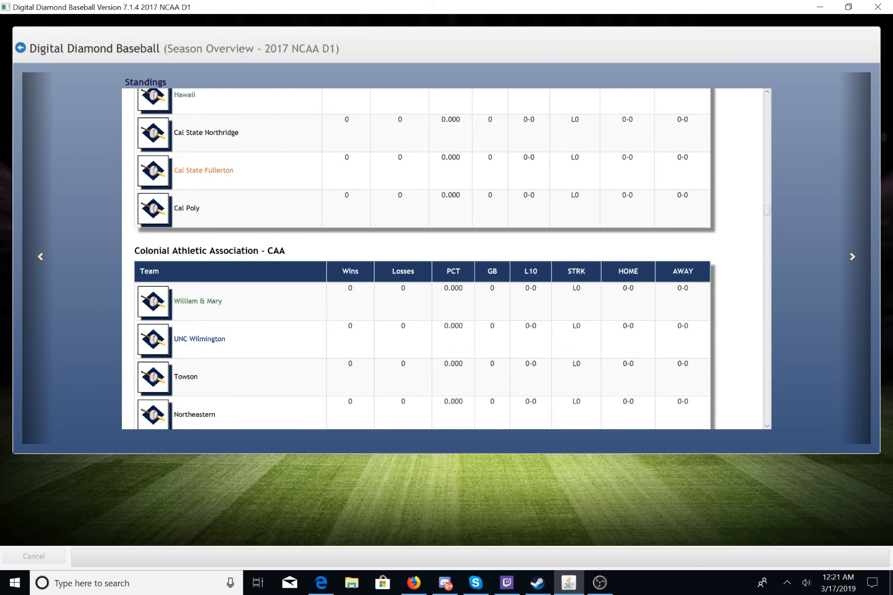
pyautogui.scroll(-3)
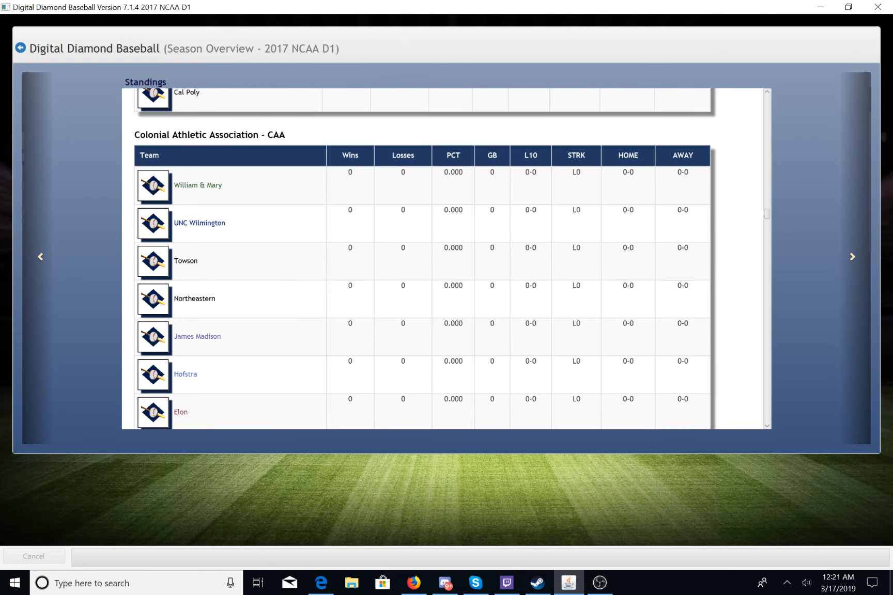
pyautogui.scroll(-3)
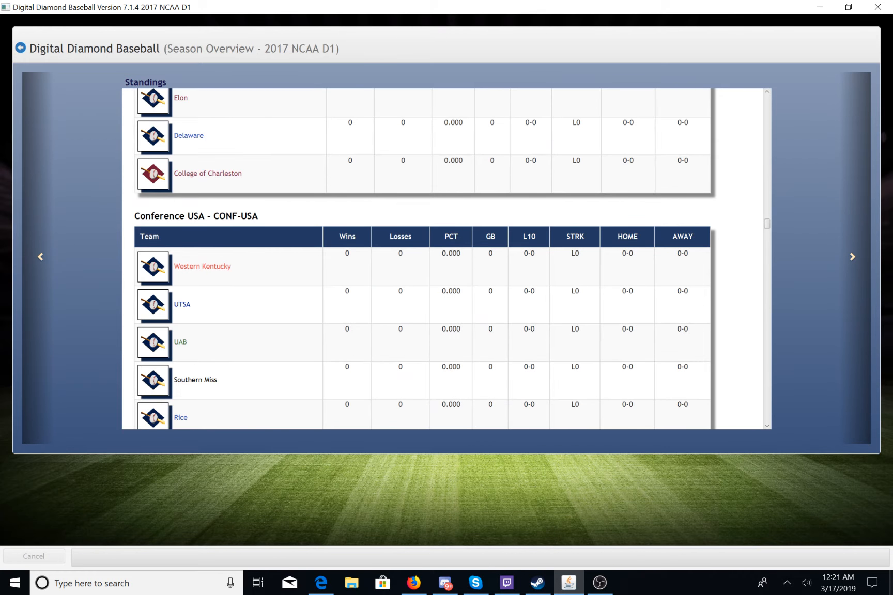
pyautogui.scroll(-3)
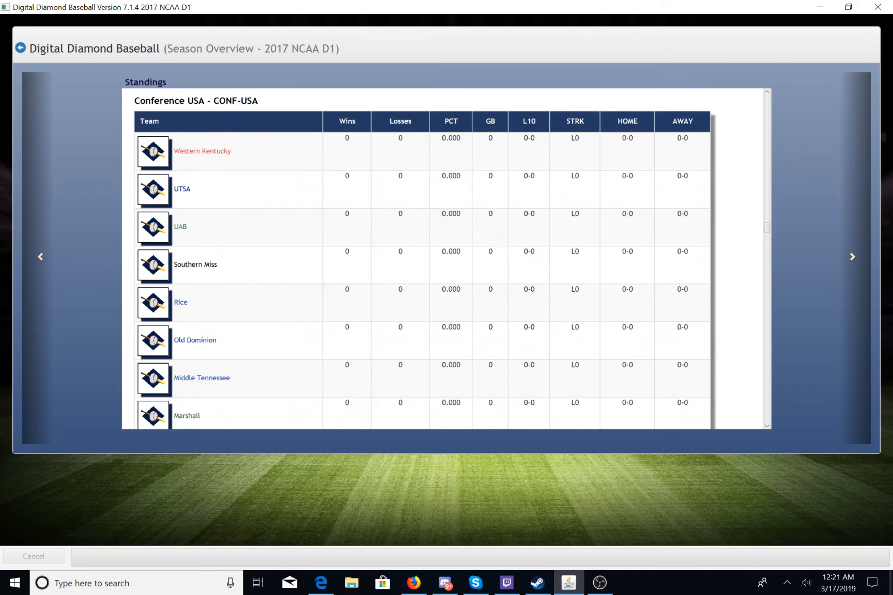
pyautogui.scroll(-3)
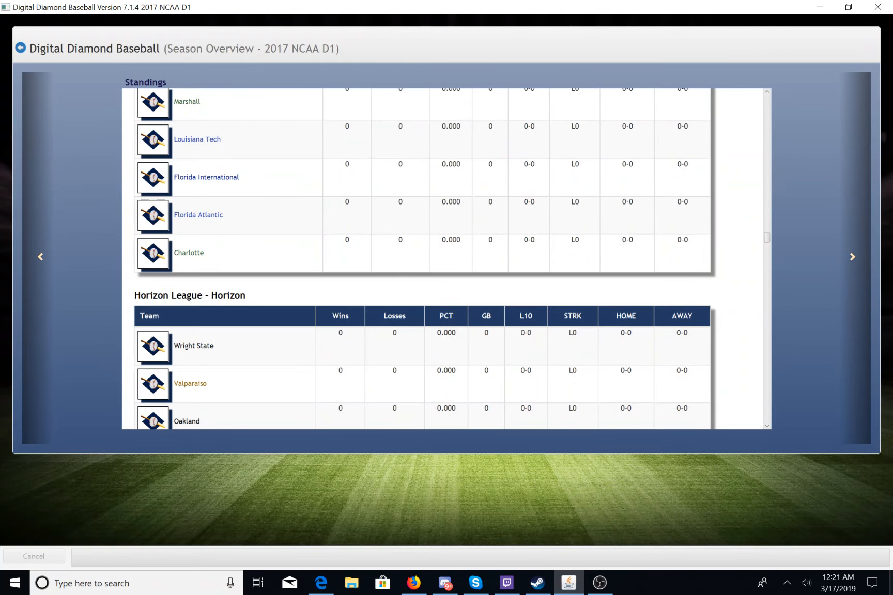
pyautogui.scroll(-3)
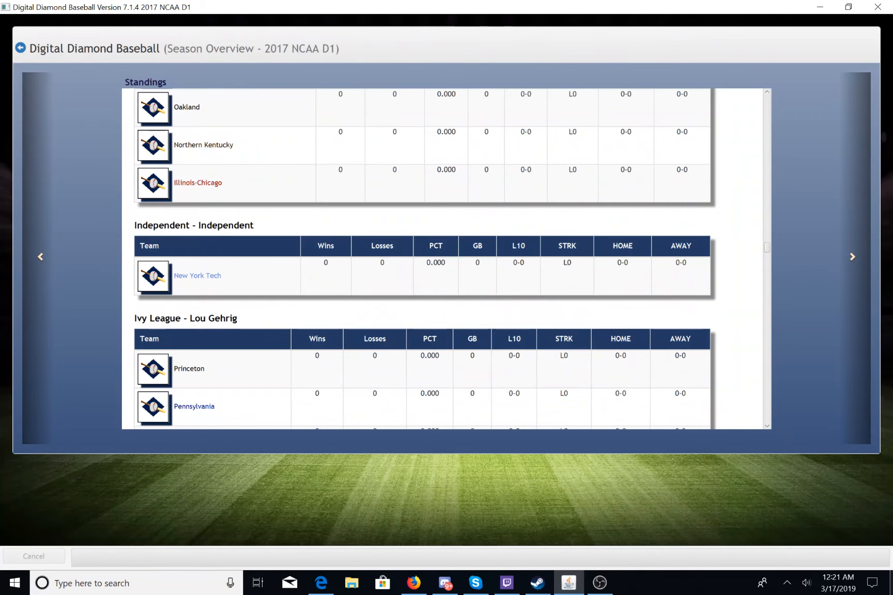
pyautogui.scroll(-3)
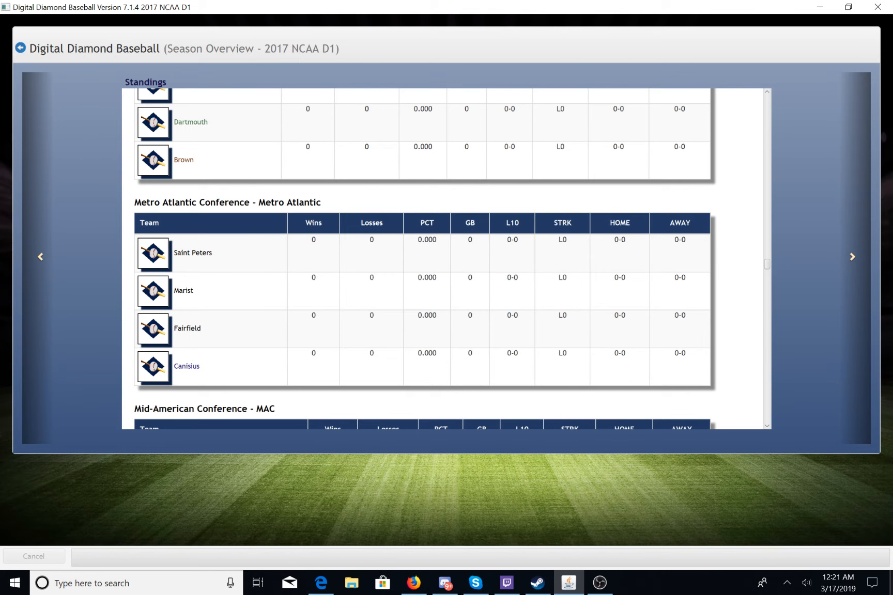
pyautogui.scroll(-3)
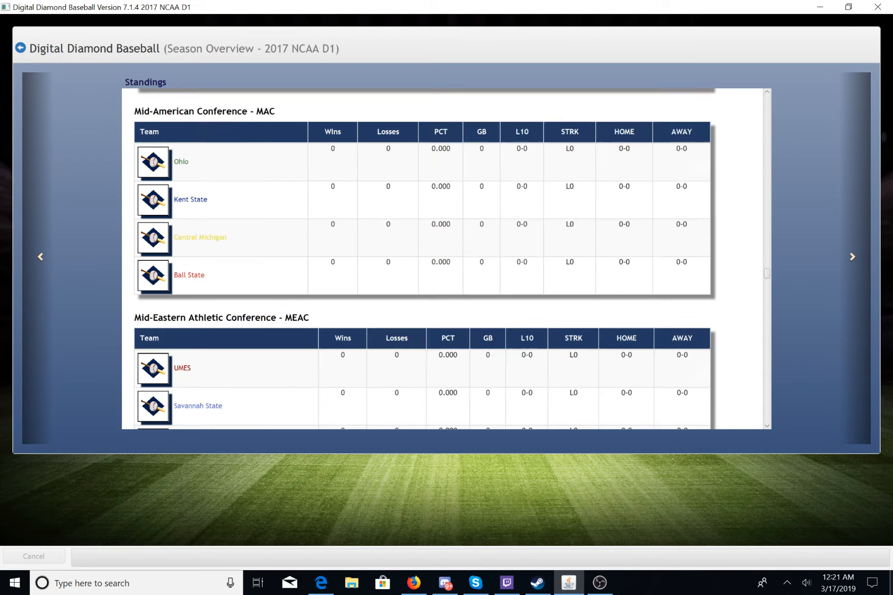
pyautogui.scroll(-3)
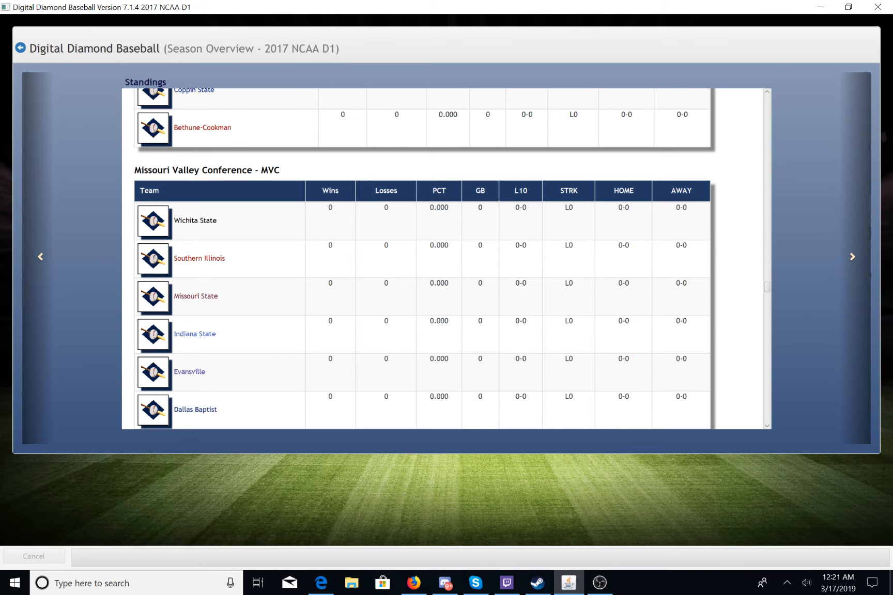
# Continue scrolling to the final tables — Sun Belt, WCC and Western Athletic Conference.
pyautogui.scroll(-3)
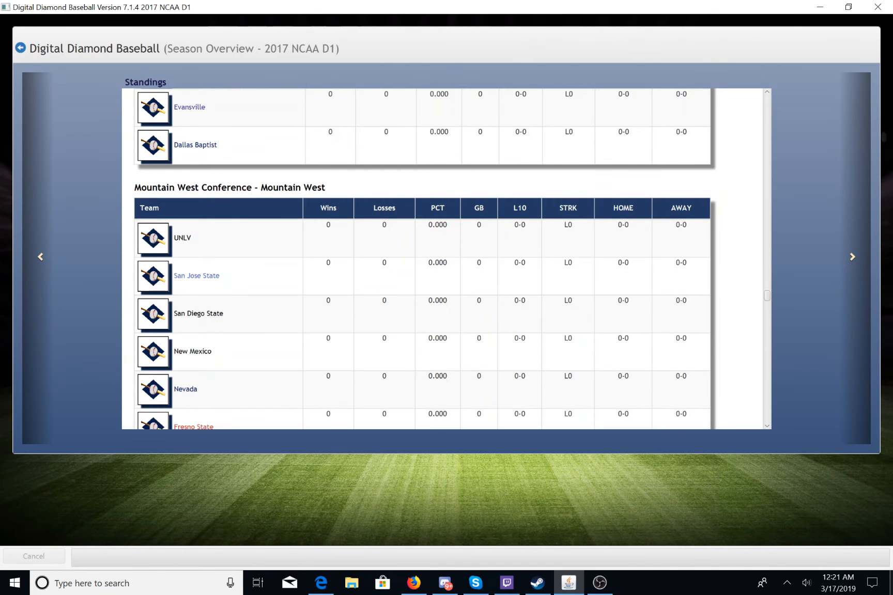
pyautogui.scroll(-3)
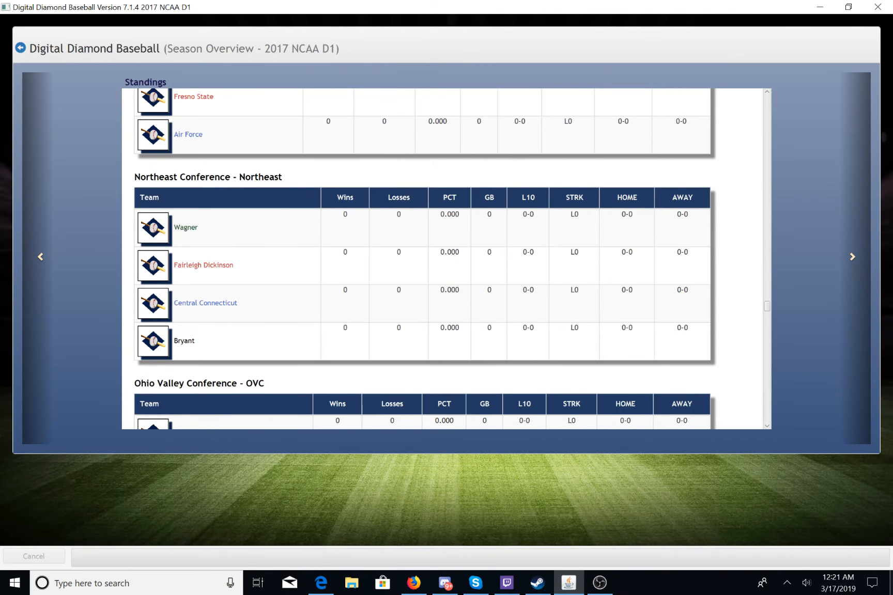
pyautogui.scroll(-3)
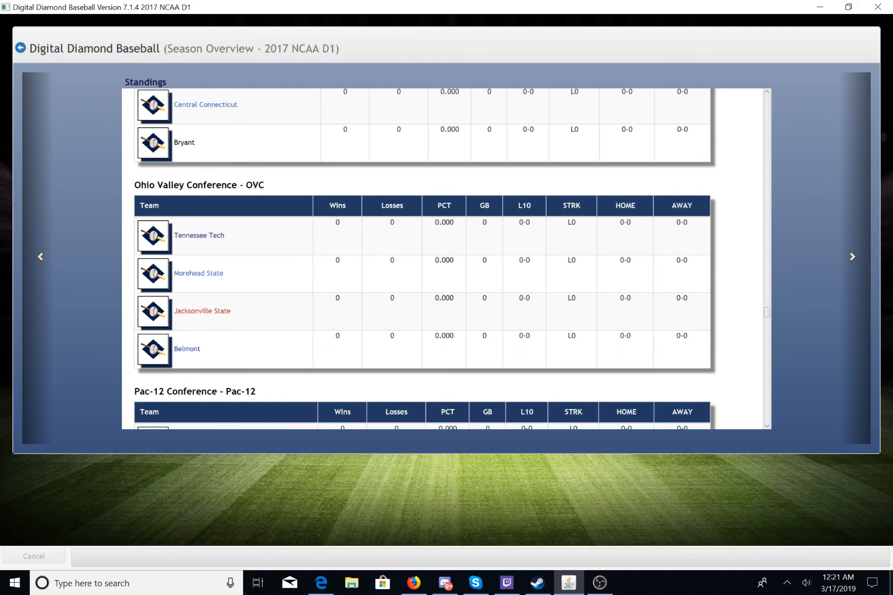
pyautogui.scroll(-3)
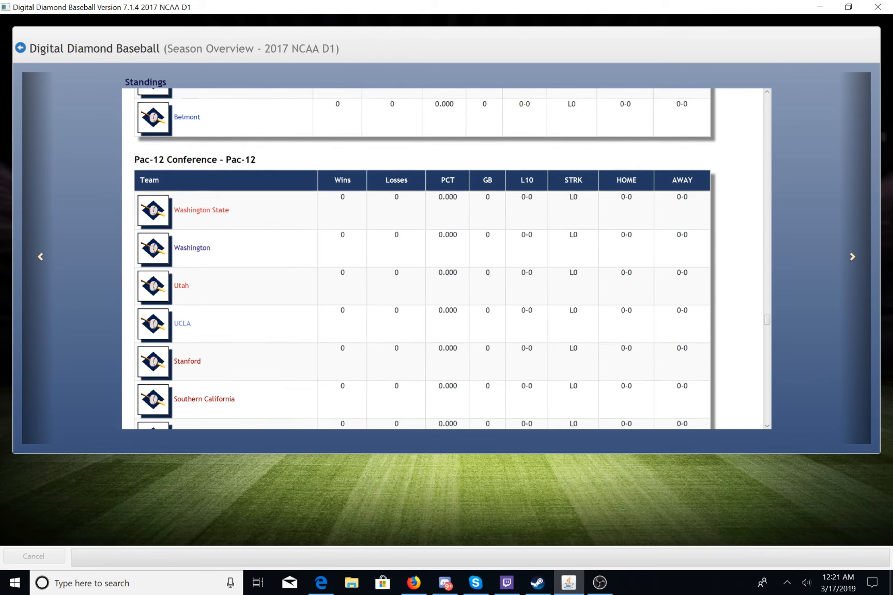
pyautogui.scroll(-3)
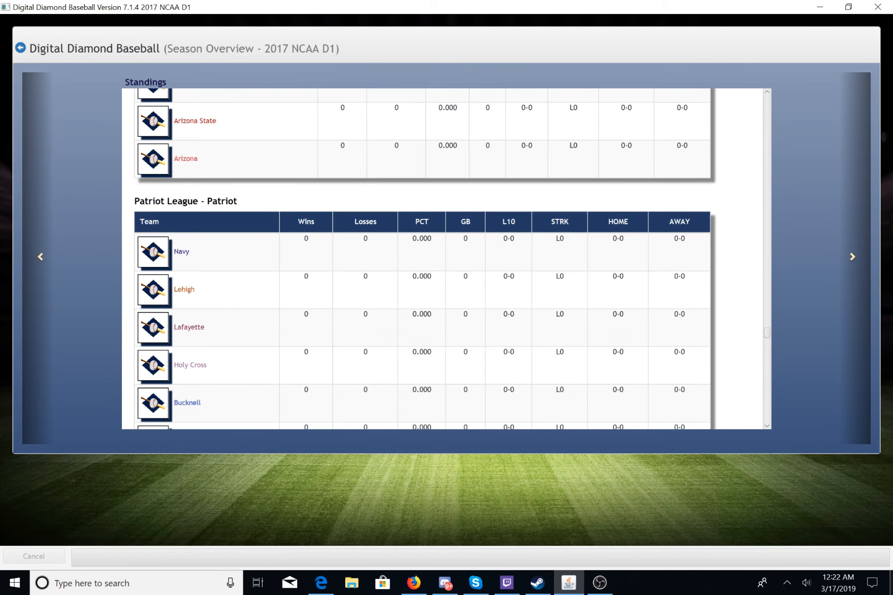
pyautogui.scroll(-3)
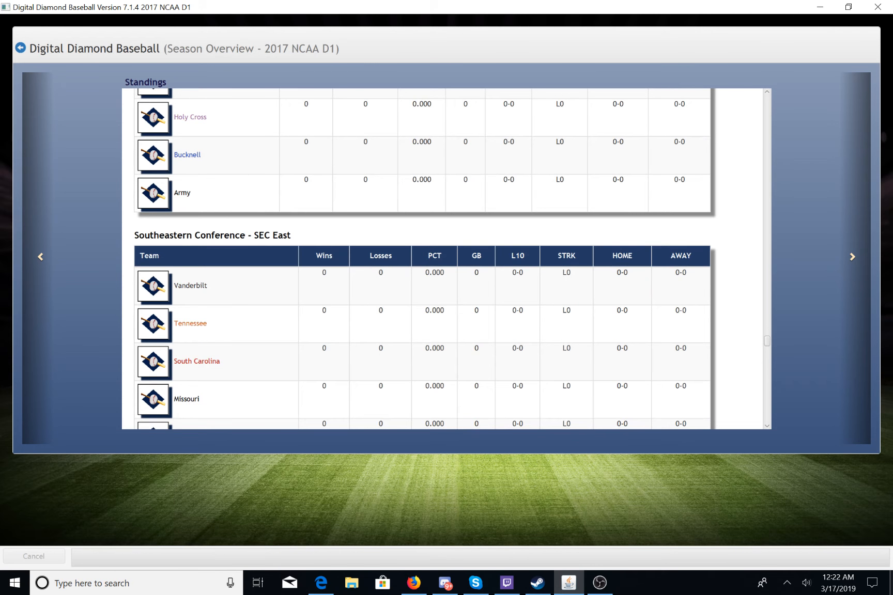
pyautogui.scroll(-3)
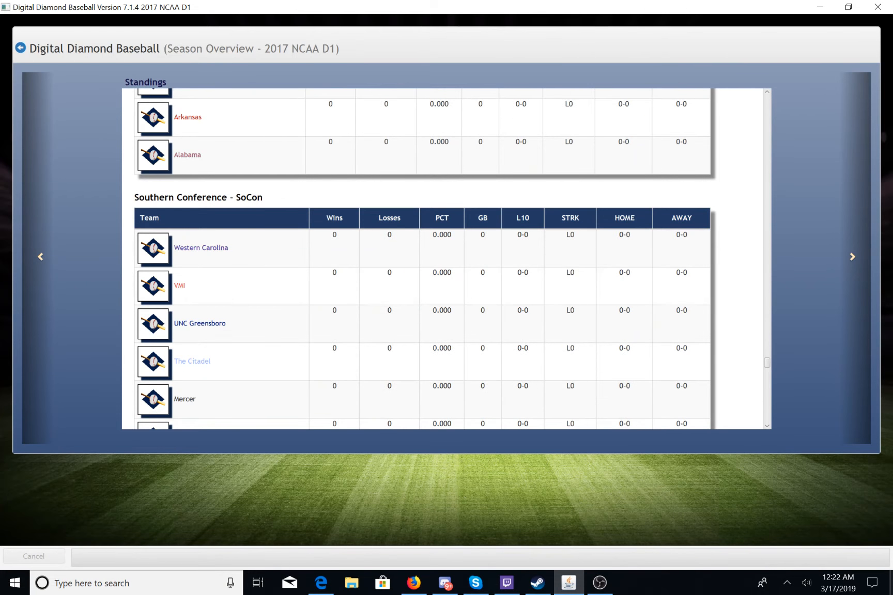
pyautogui.scroll(-3)
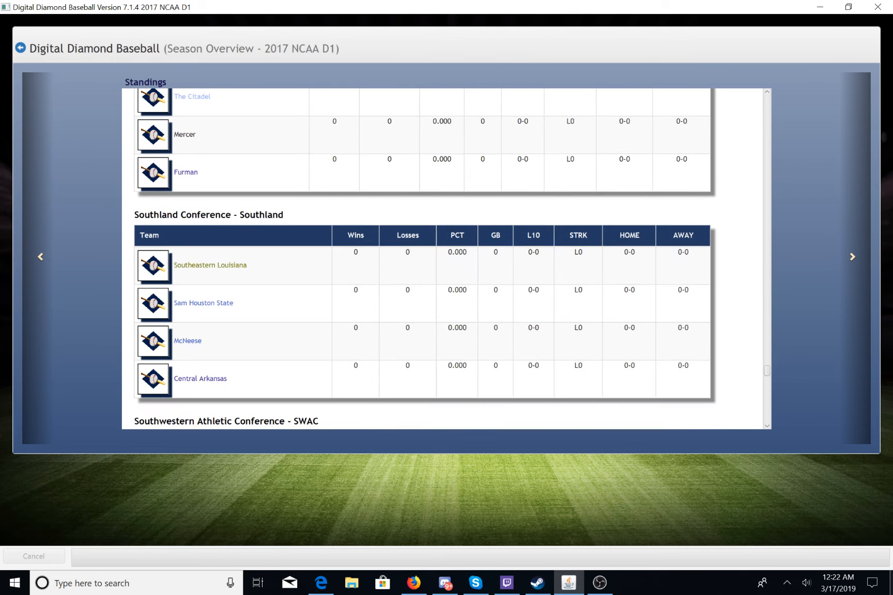
pyautogui.scroll(-3)
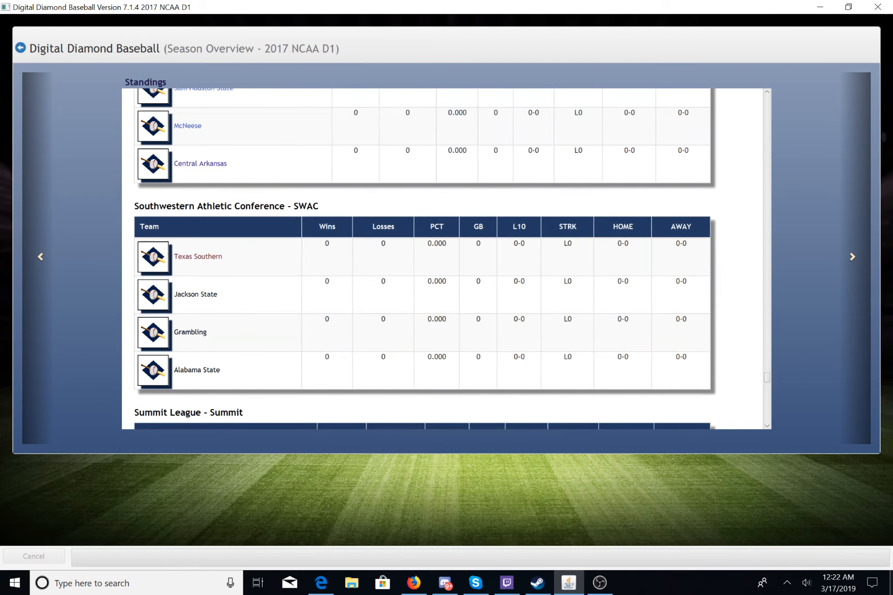
pyautogui.scroll(-3)
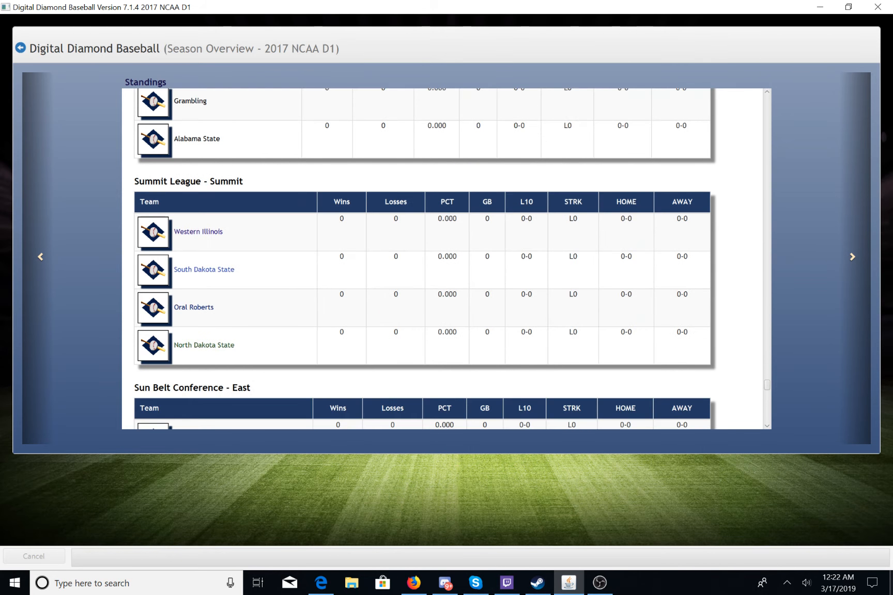
pyautogui.scroll(-3)
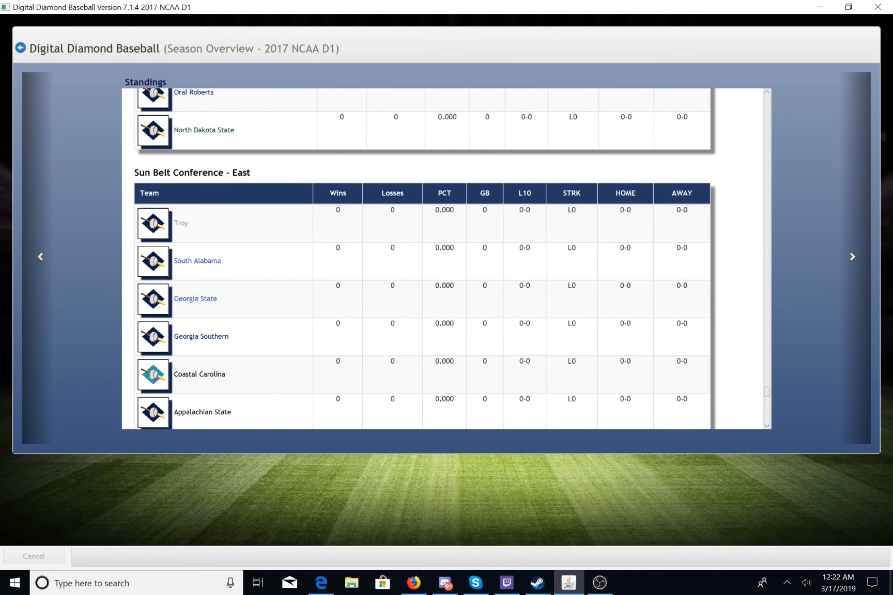
pyautogui.scroll(-3)
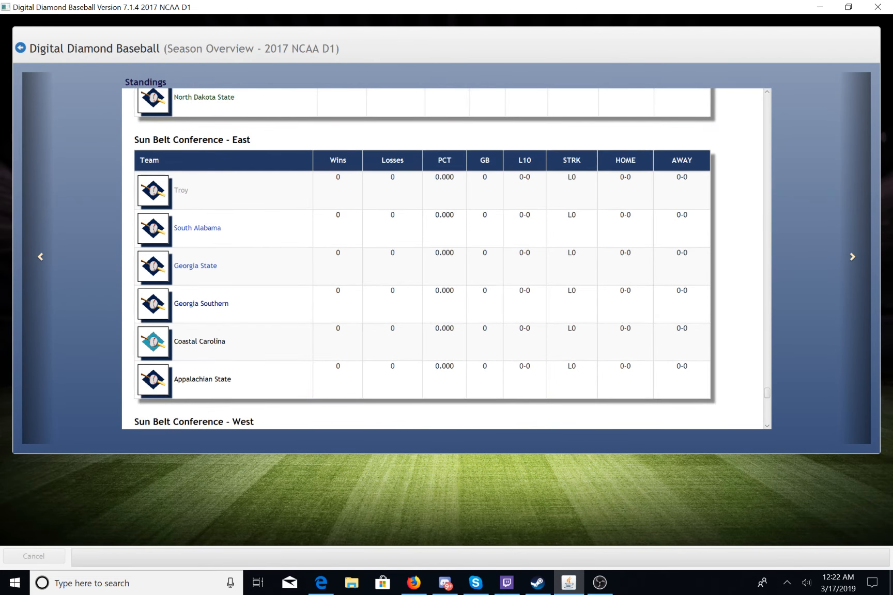
pyautogui.scroll(-3)
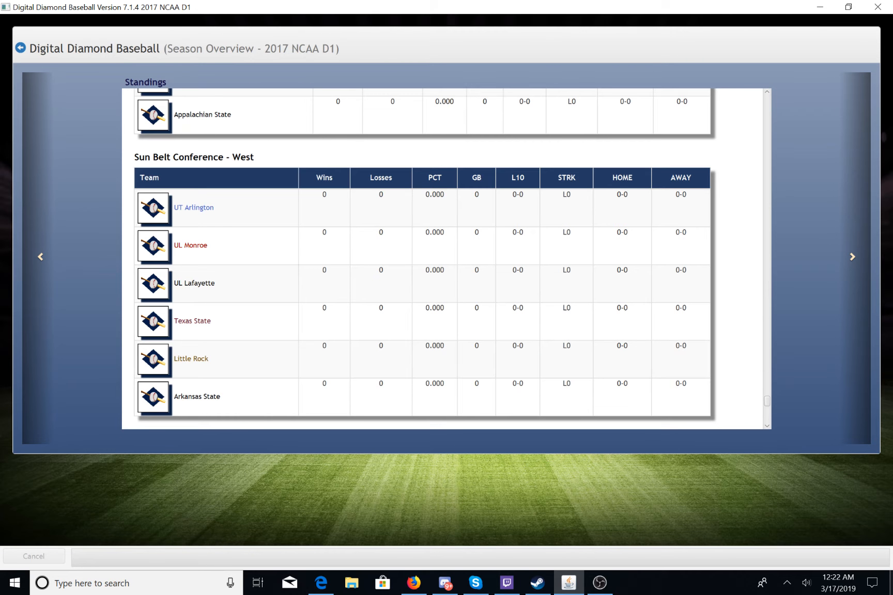
pyautogui.scroll(-3)
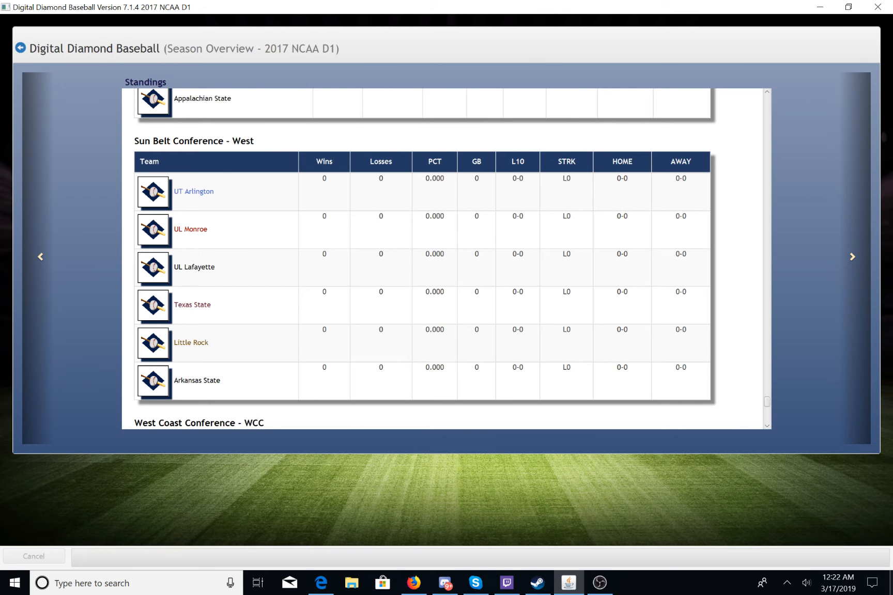
pyautogui.scroll(-3)
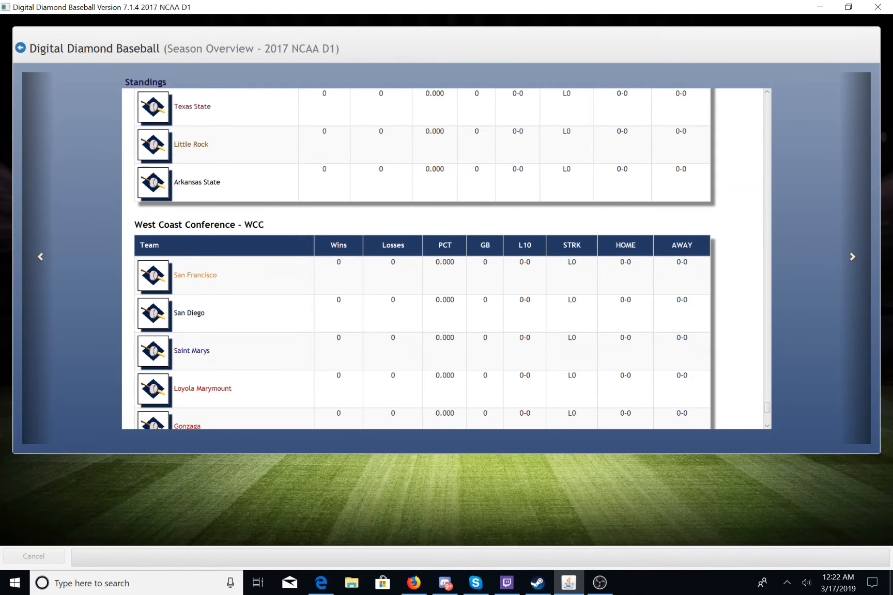
pyautogui.scroll(-3)
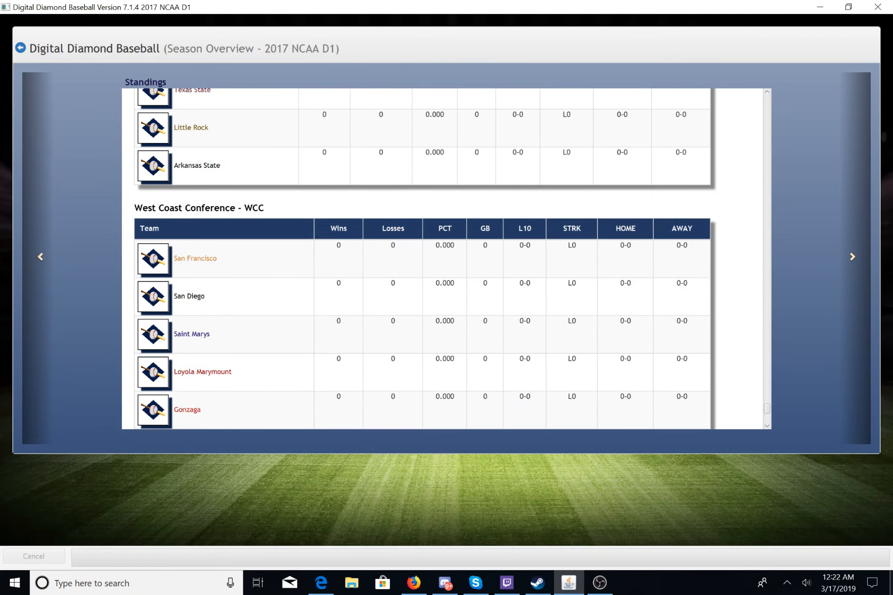
pyautogui.scroll(-3)
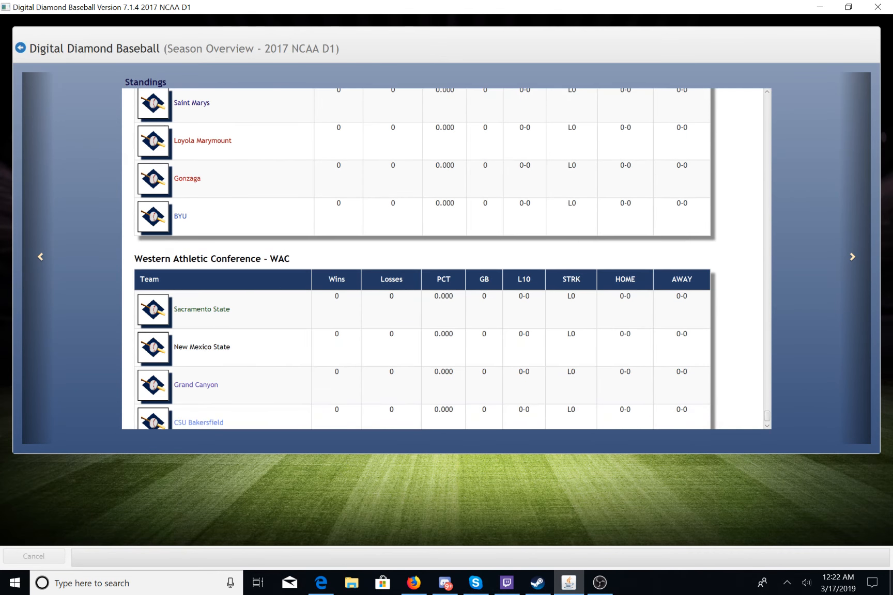
pyautogui.scroll(-3)
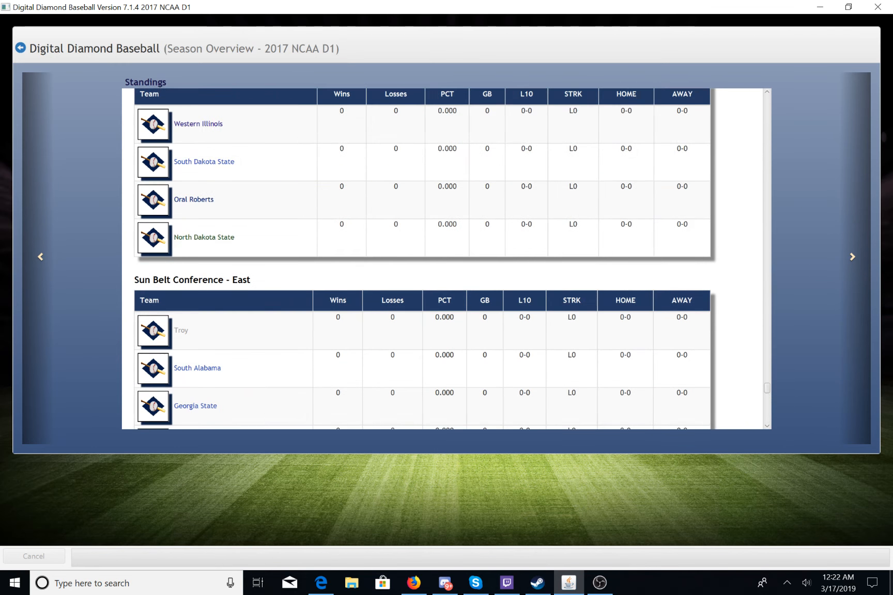
# Scroll the standings back to the top, showing America East and AAC tables.
pyautogui.scroll(-3)
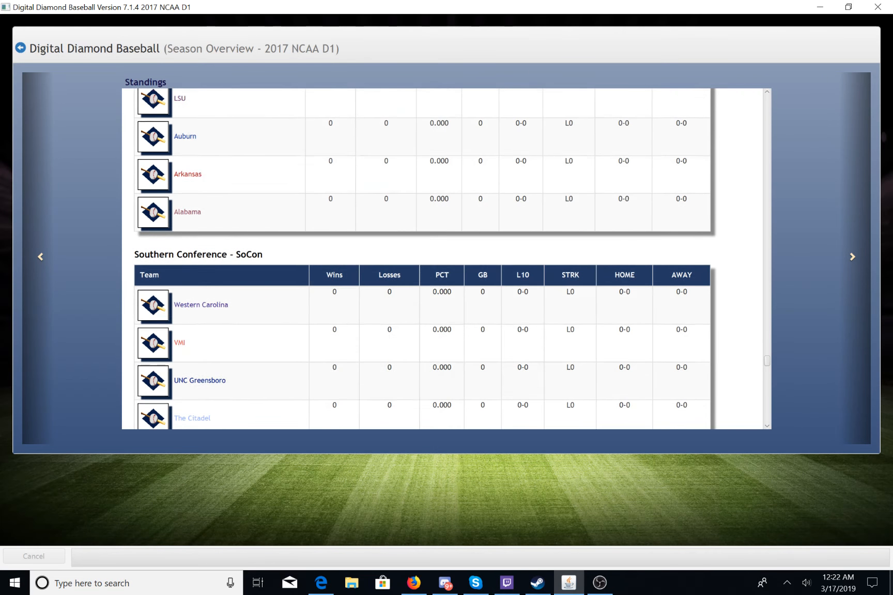
pyautogui.scroll(-3)
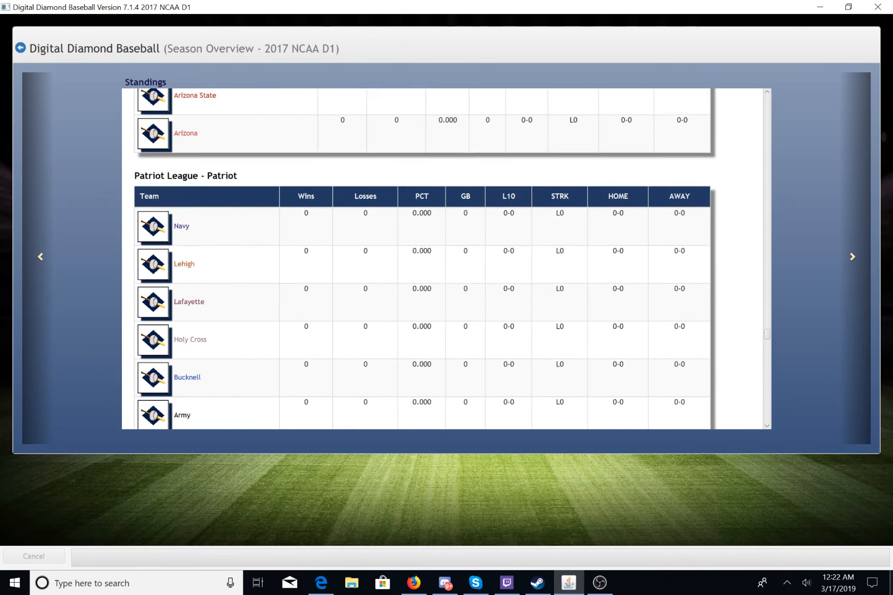
pyautogui.scroll(-3)
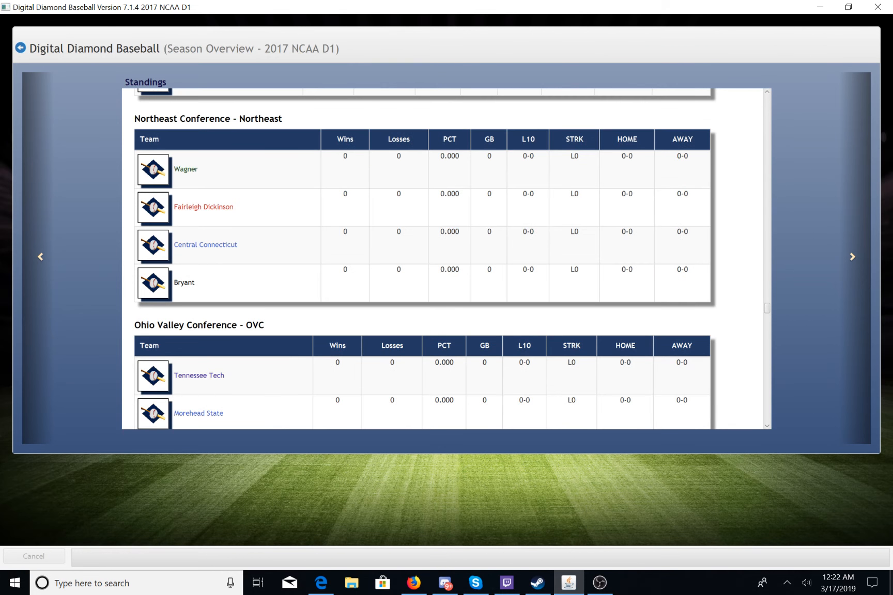
pyautogui.scroll(-3)
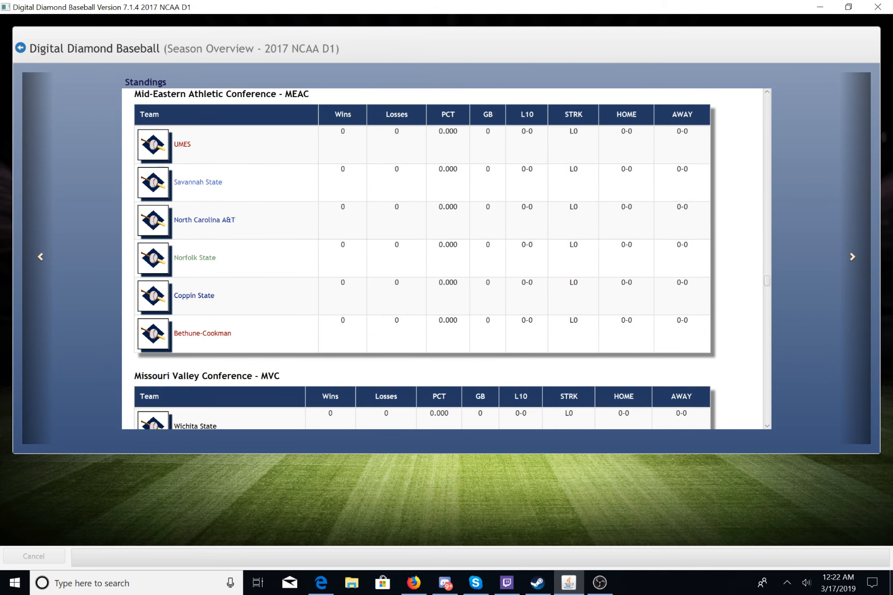
pyautogui.scroll(-3)
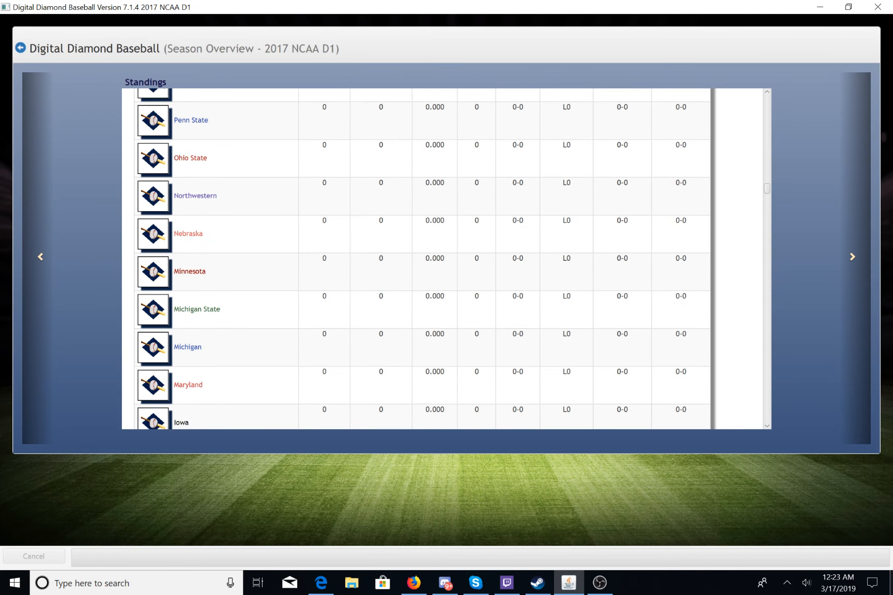
pyautogui.scroll(-3)
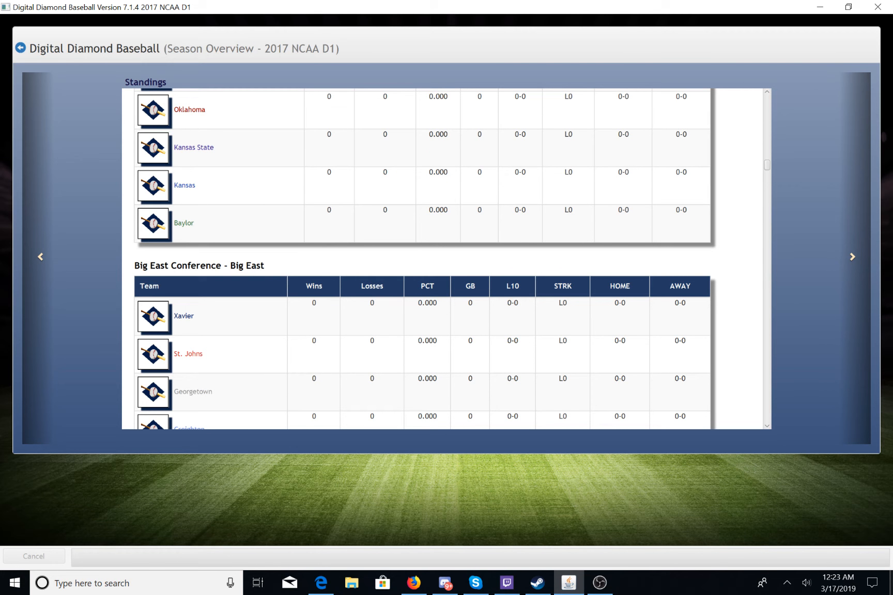
pyautogui.scroll(-3)
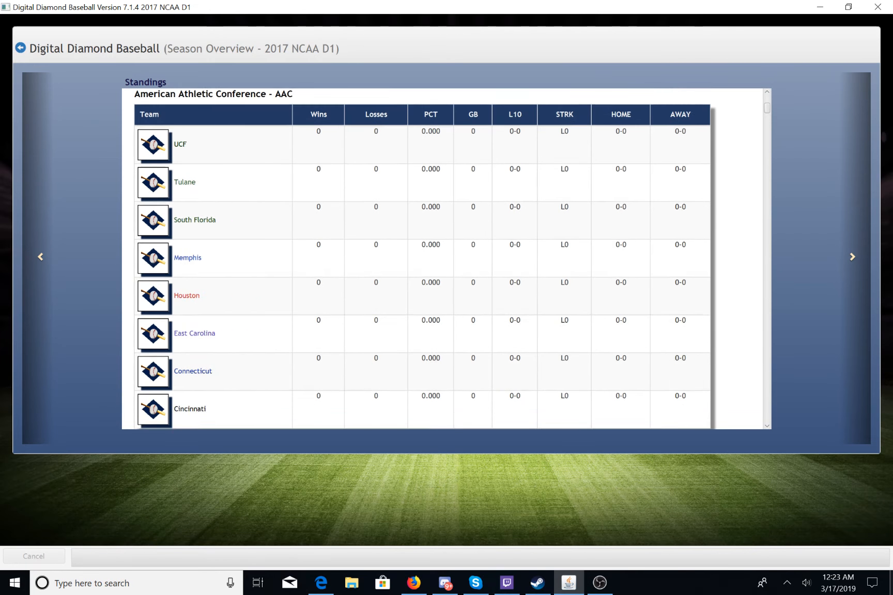
pyautogui.scroll(3)
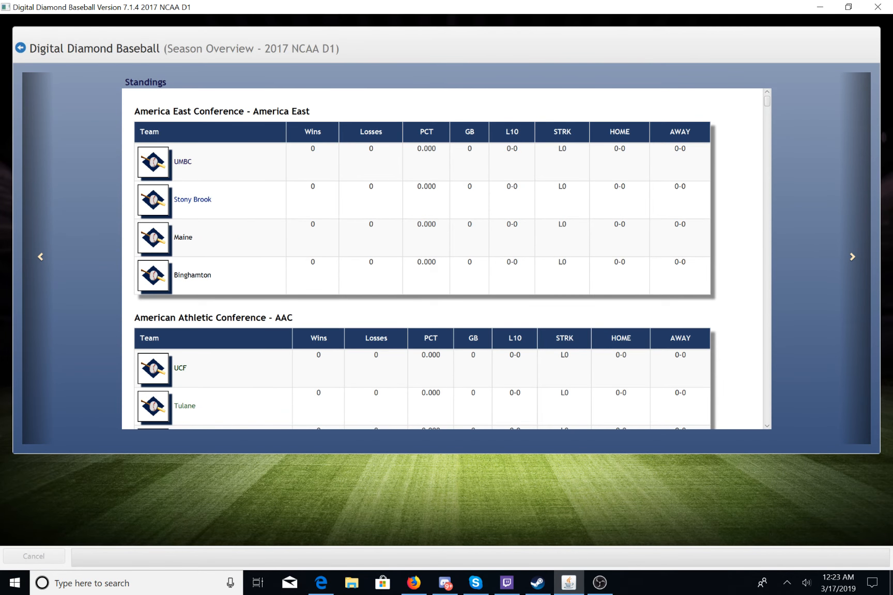